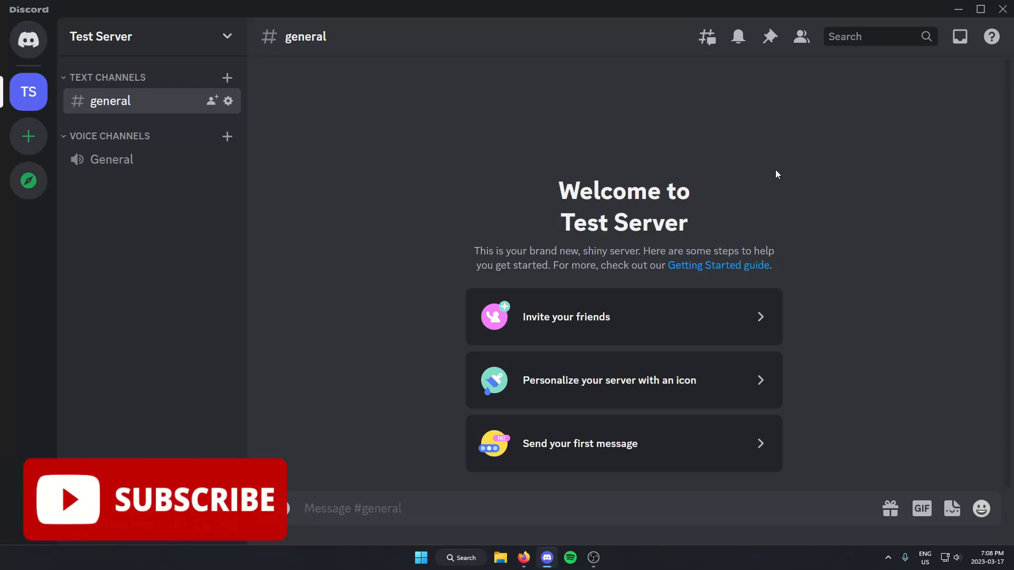
mouse_move(776, 179)
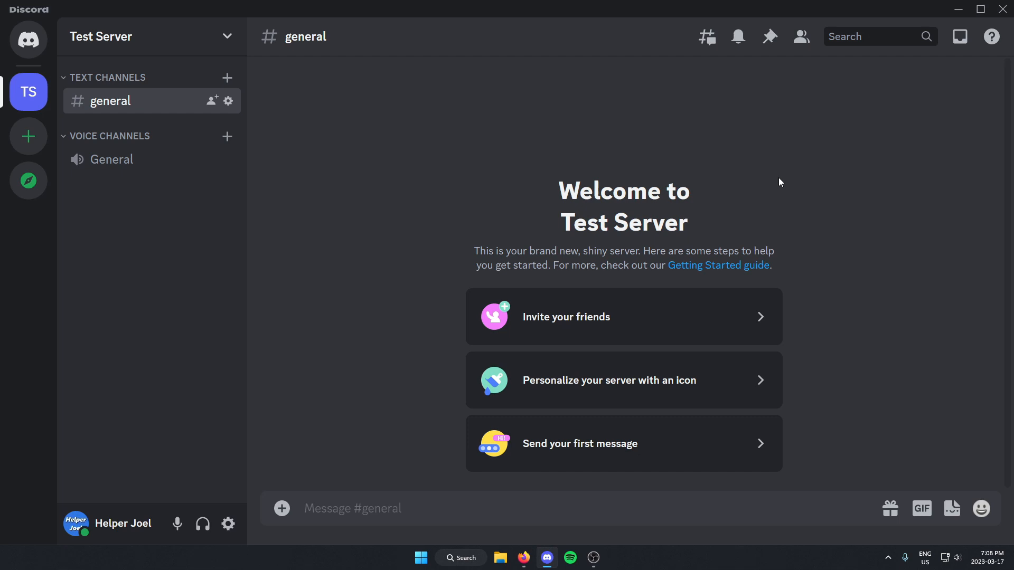
mouse_move(284, 108)
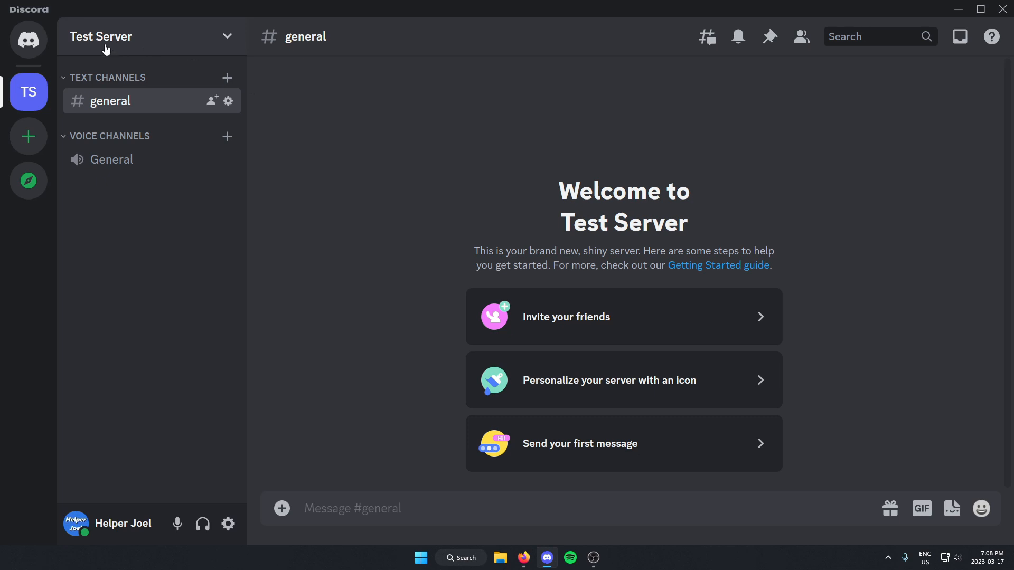
- Expand the Test Server name menu listing settings, channel creation and notification options
left_click(111, 36)
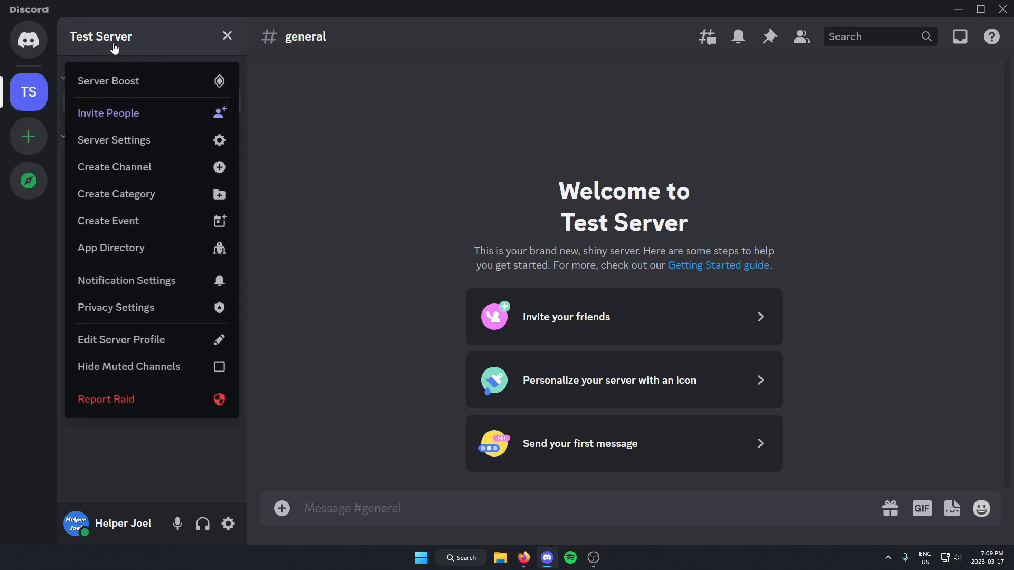
mouse_move(139, 143)
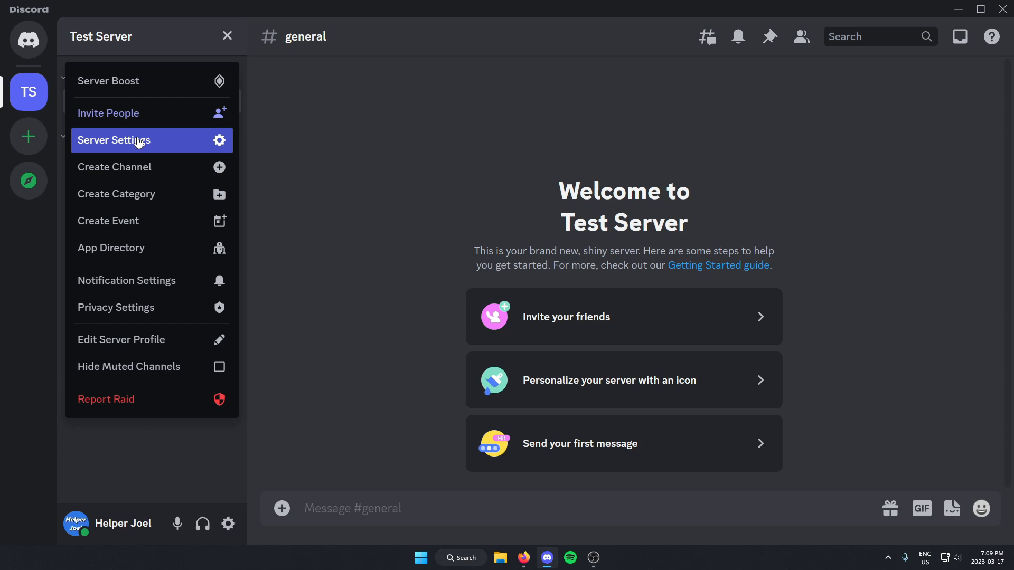
- Enter Server Settings for Test Server, landing on the overview page
left_click(114, 140)
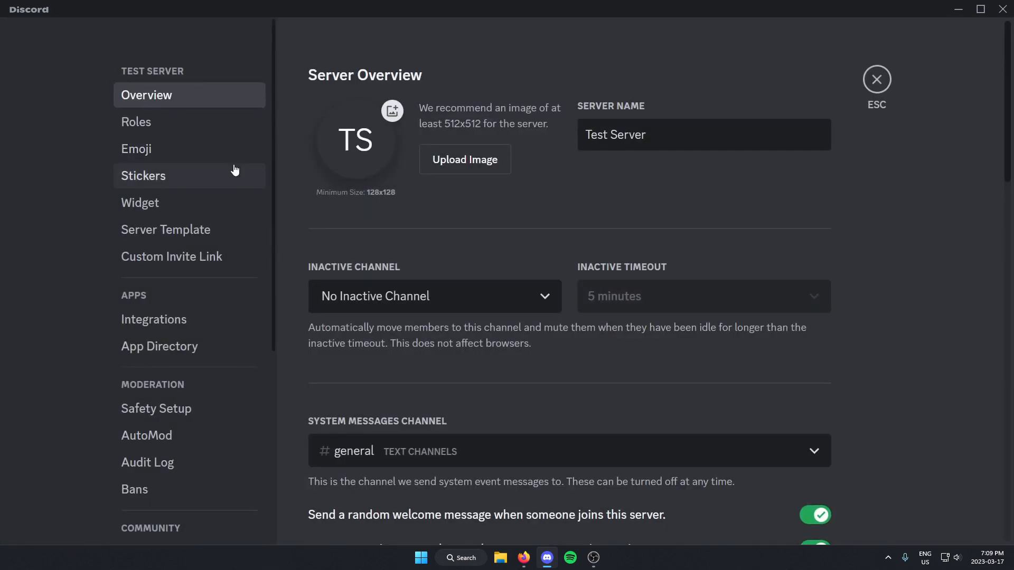
mouse_move(154, 194)
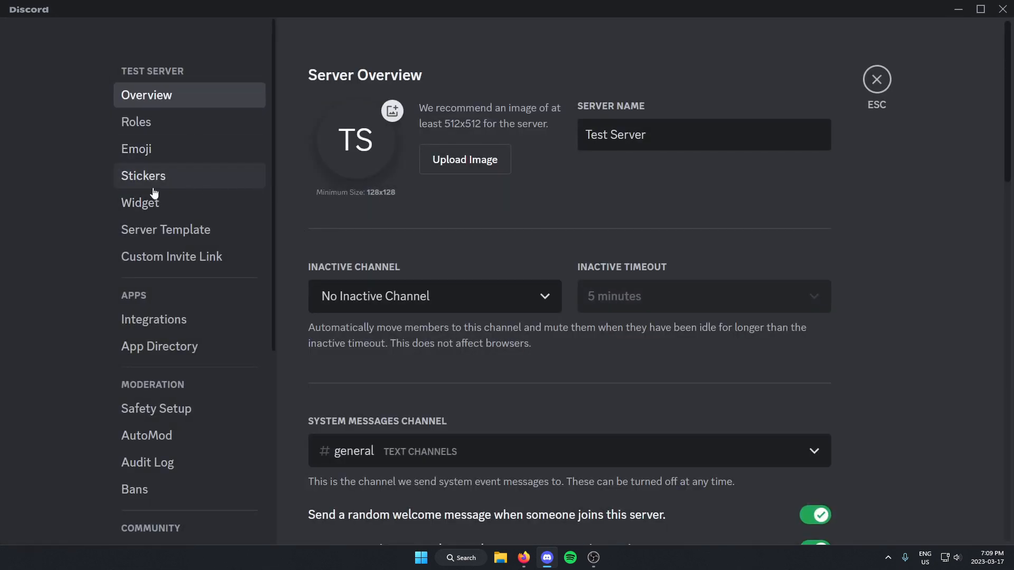
scroll("down", 3)
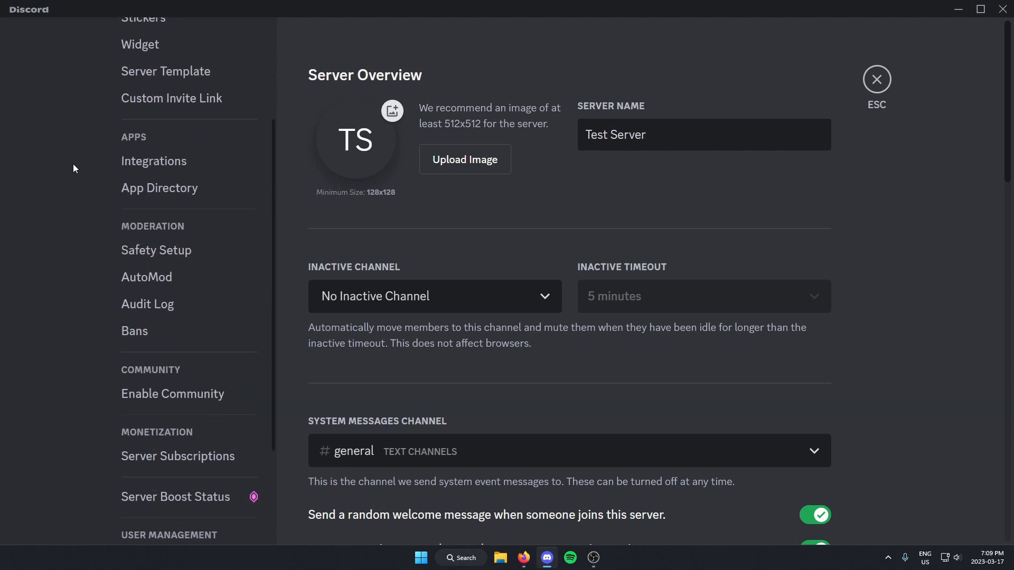
mouse_move(176, 234)
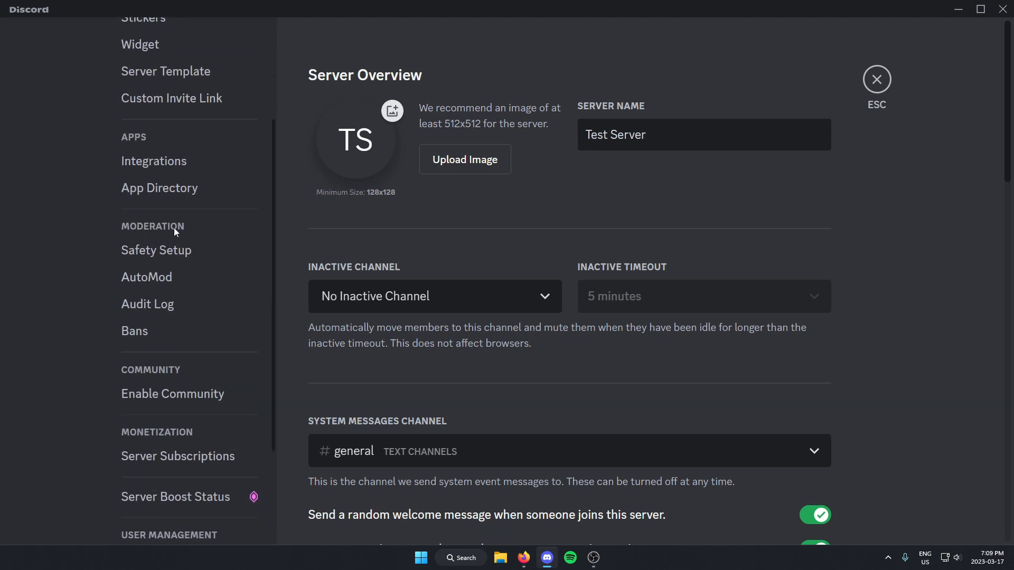
mouse_move(140, 289)
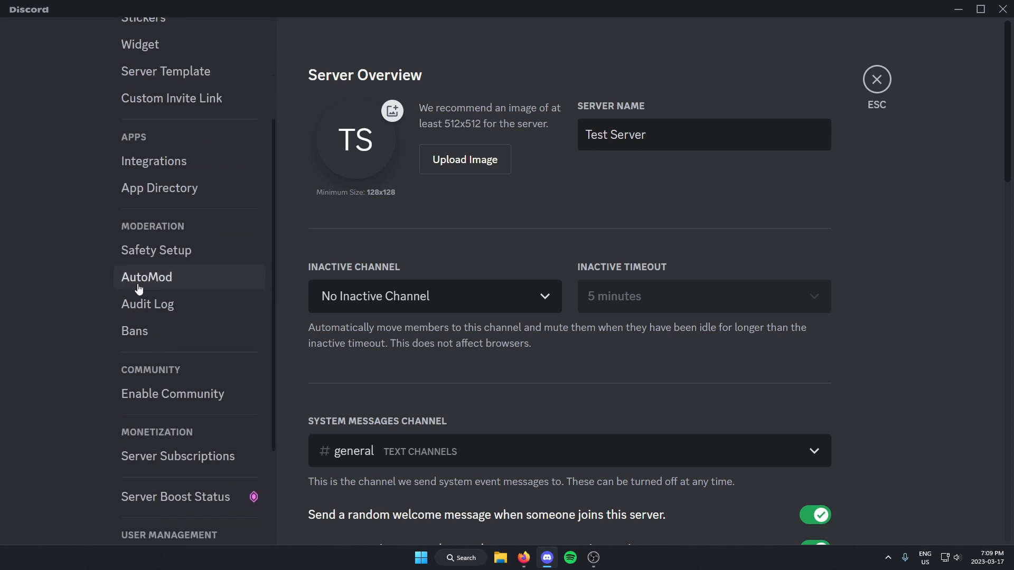
mouse_move(176, 285)
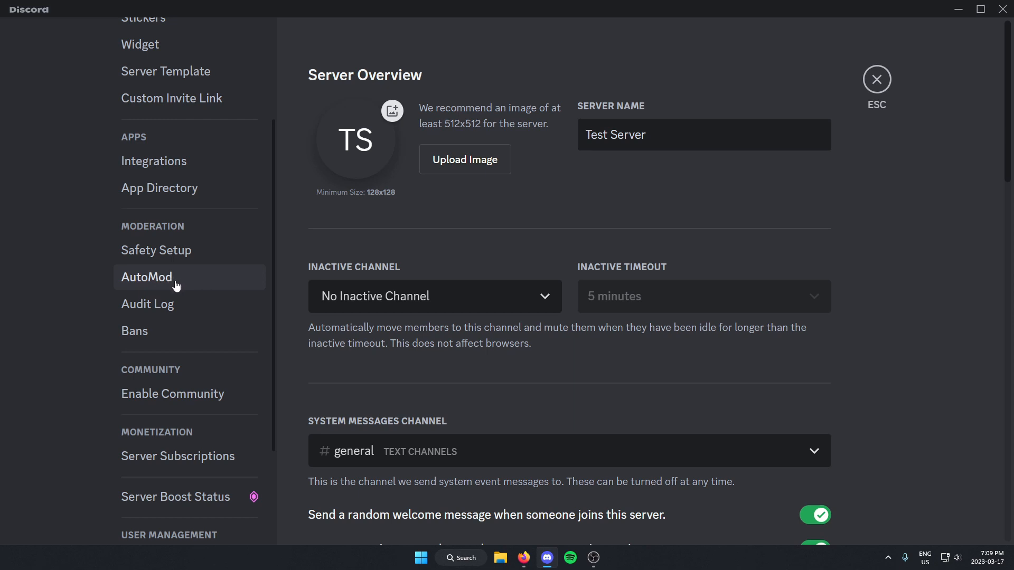
- Go to AutoMod under Moderation, showing the mention spam, suspected spam and word filters
left_click(146, 276)
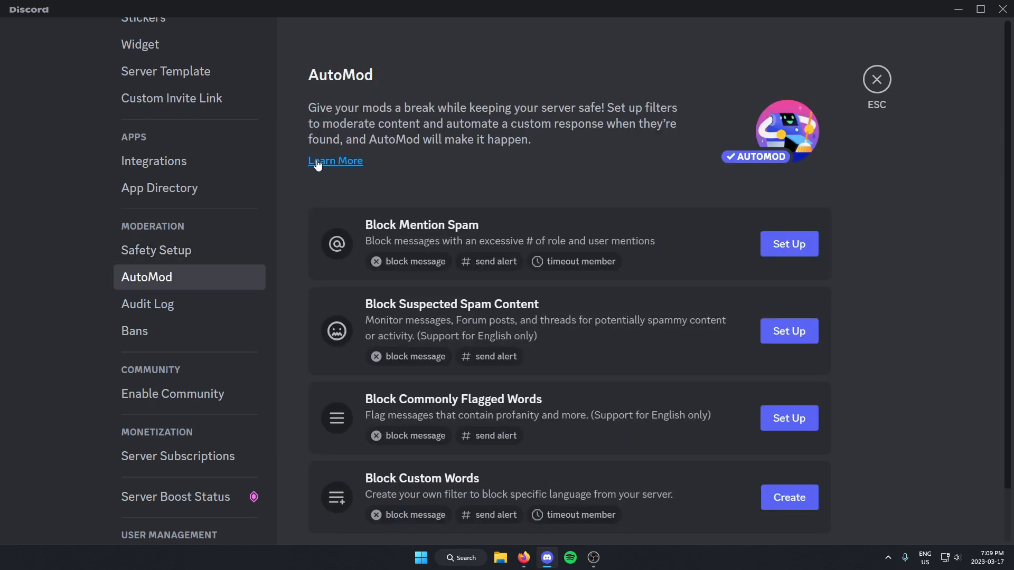
mouse_move(296, 216)
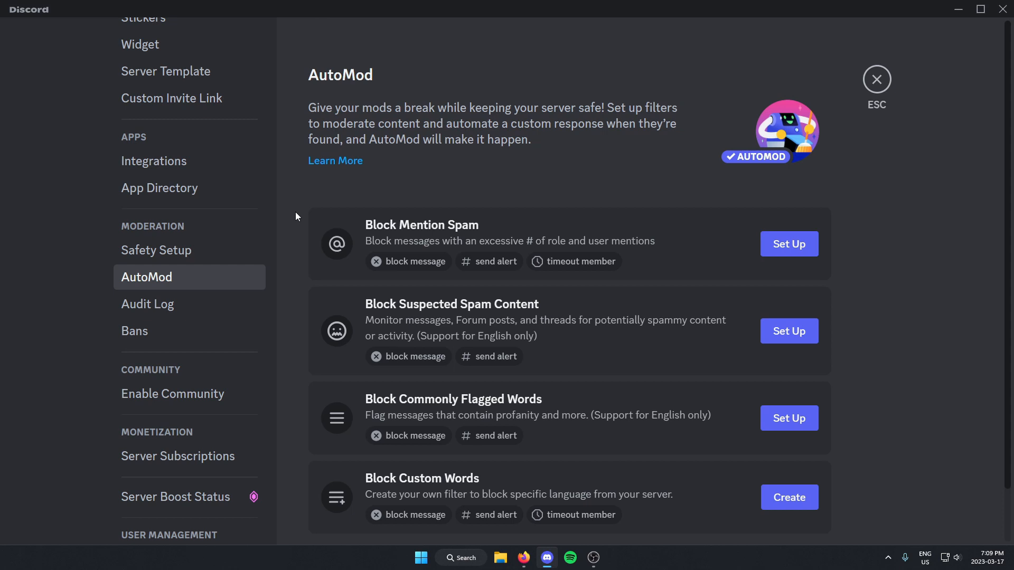
scroll("down", 3)
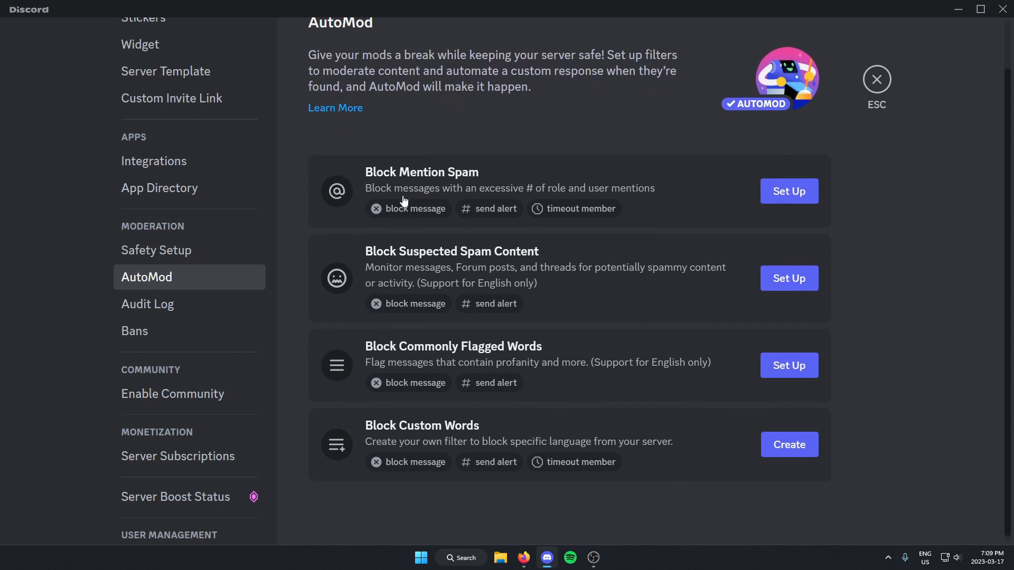
mouse_move(482, 190)
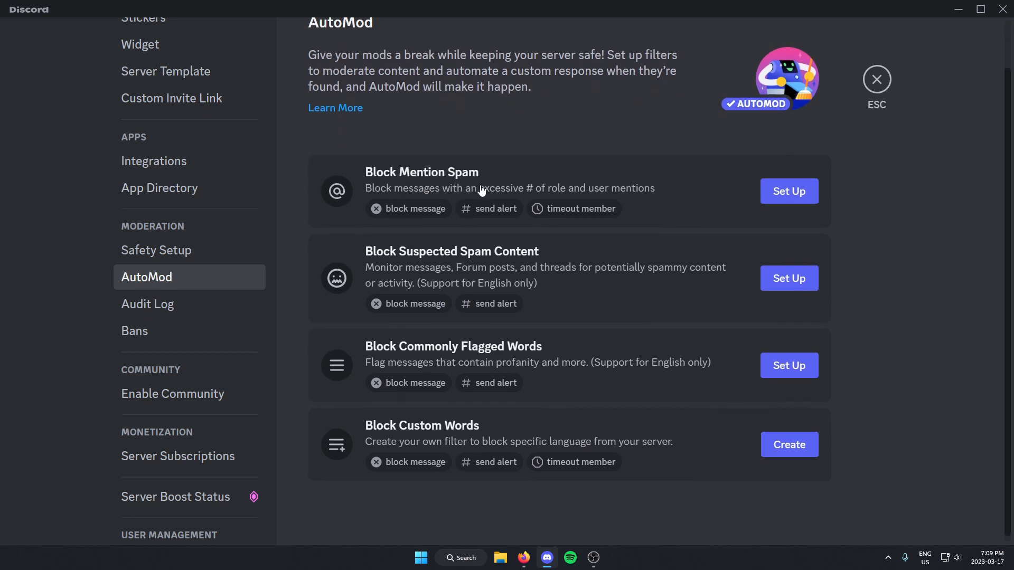
mouse_move(450, 267)
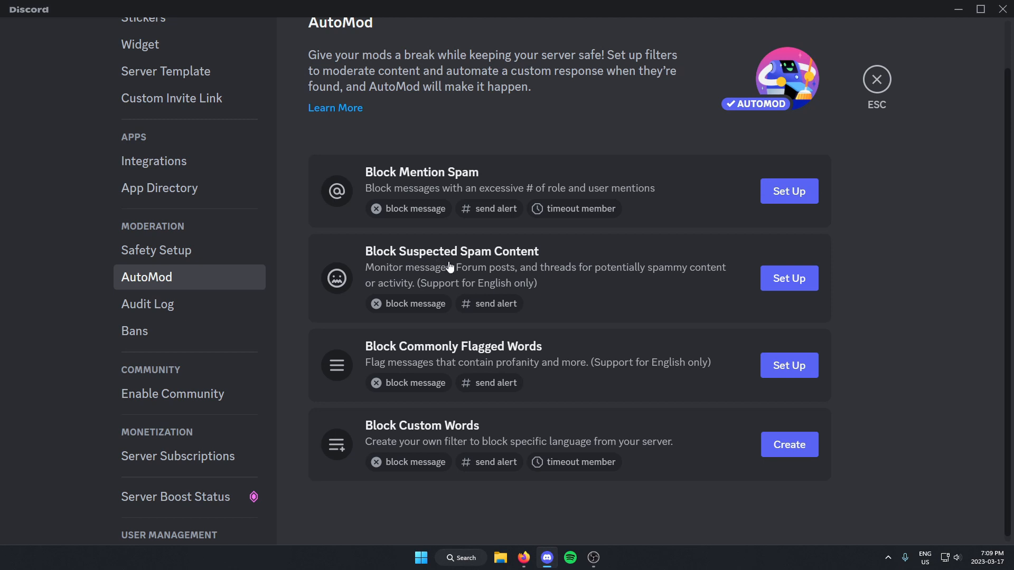
mouse_move(394, 364)
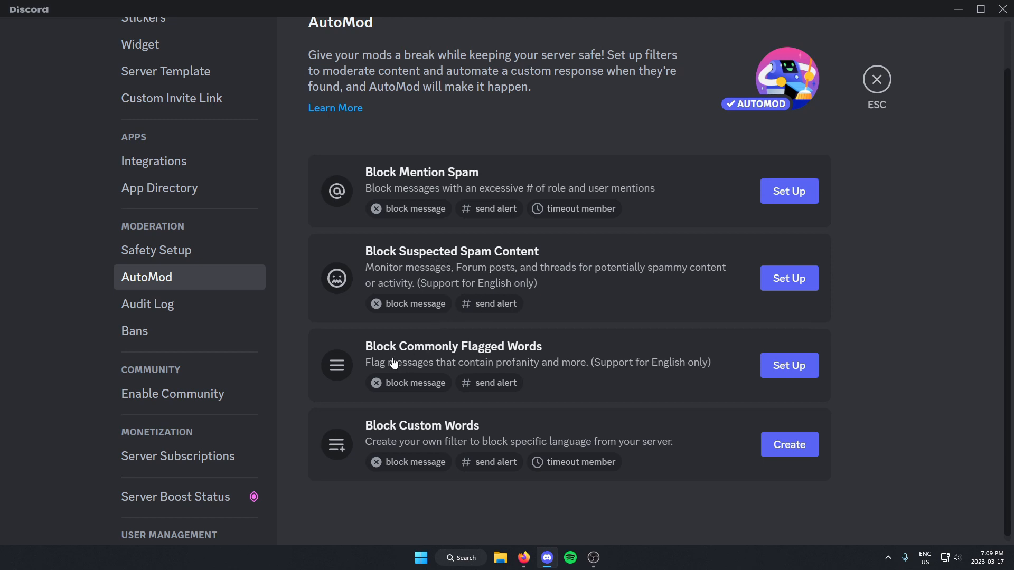
mouse_move(520, 360)
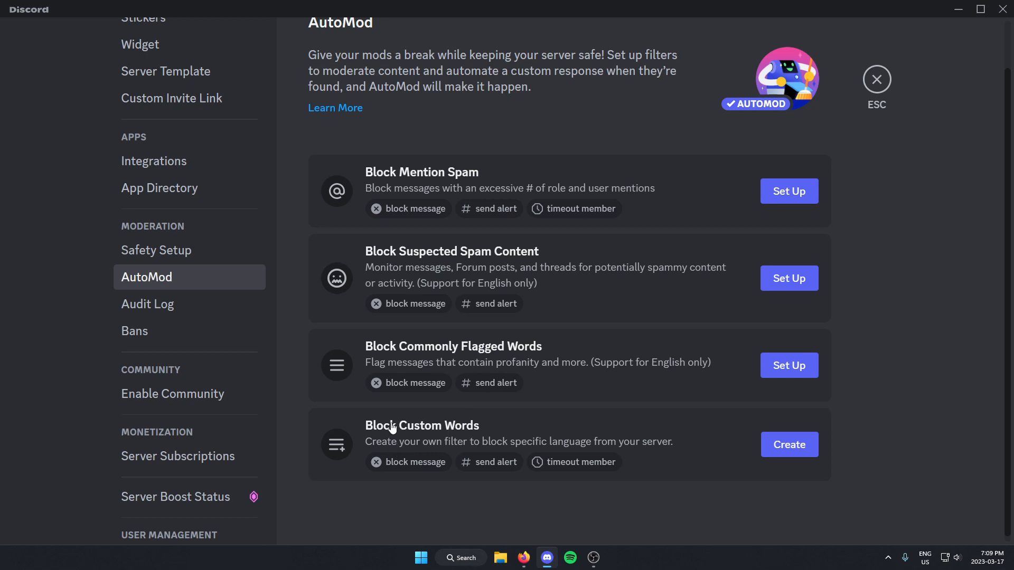
mouse_move(293, 138)
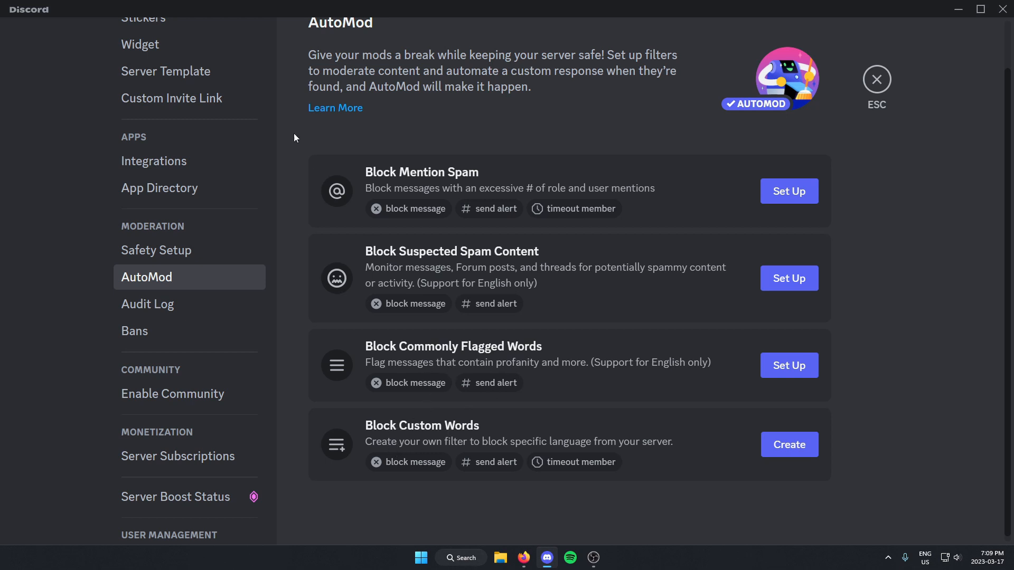
mouse_move(857, 473)
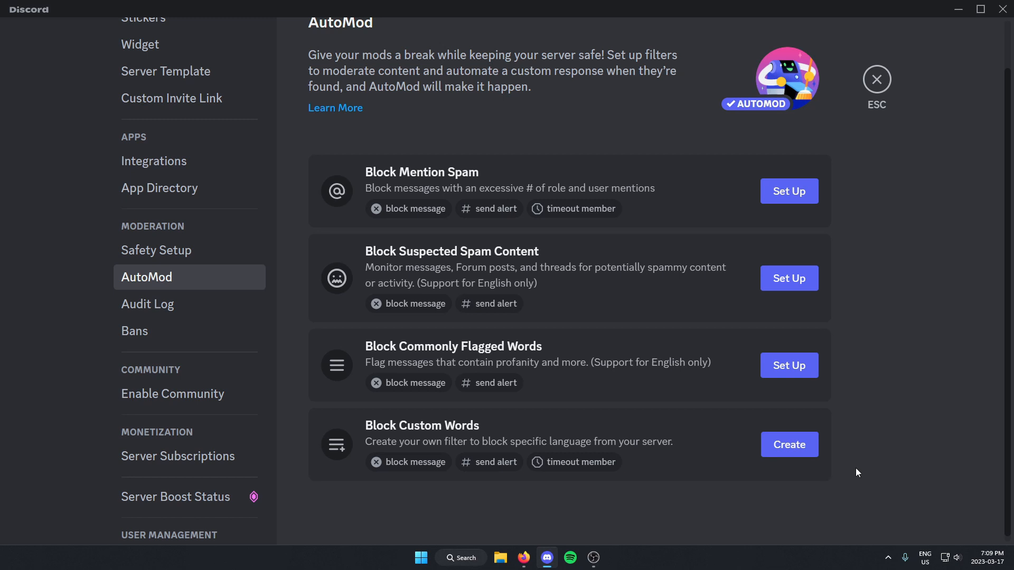
mouse_move(804, 200)
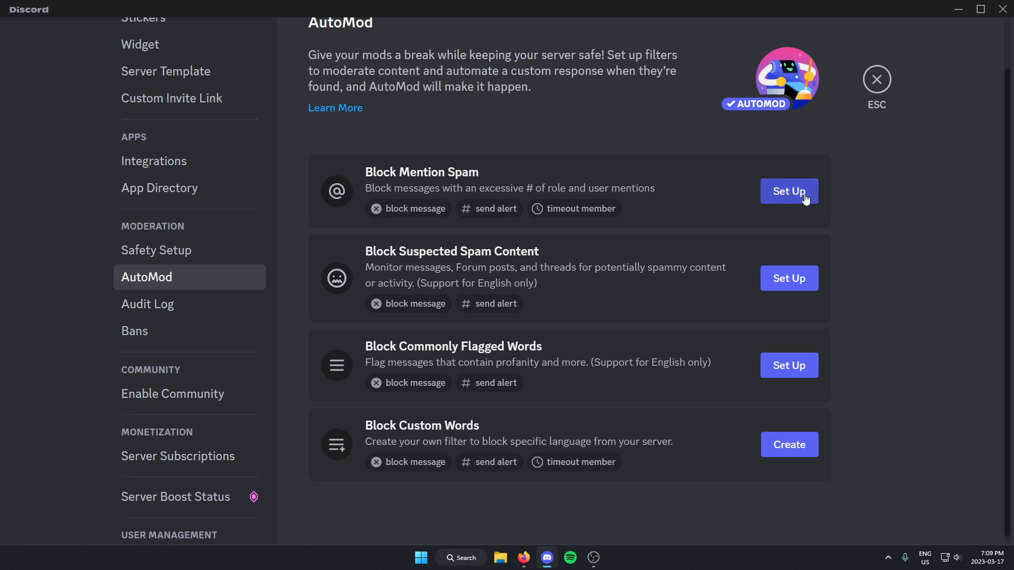
mouse_move(790, 201)
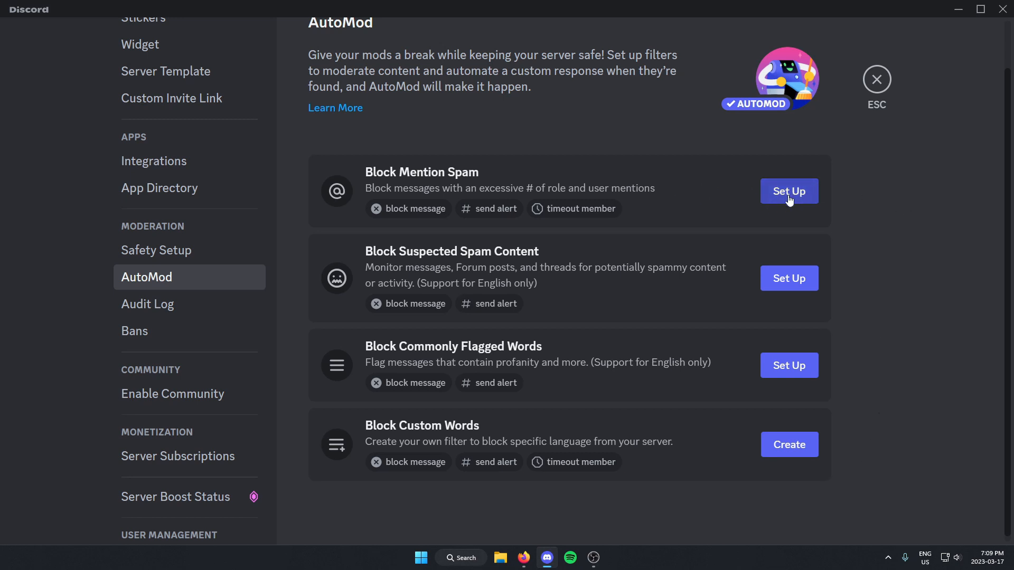
- Enable Block Mention Spam blocking messages over 20 unique mentions and save the rule
left_click(789, 191)
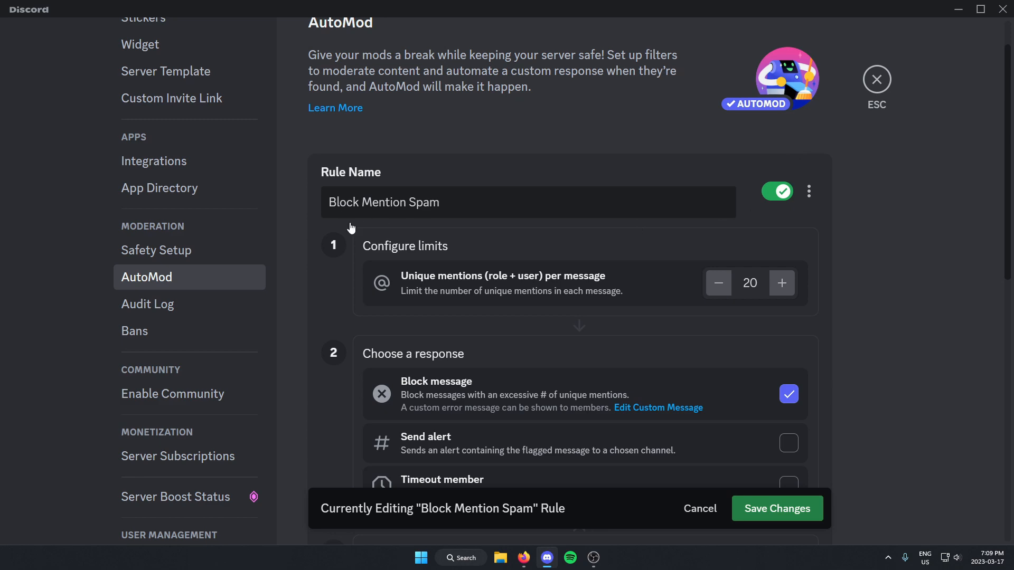
scroll("down", 3)
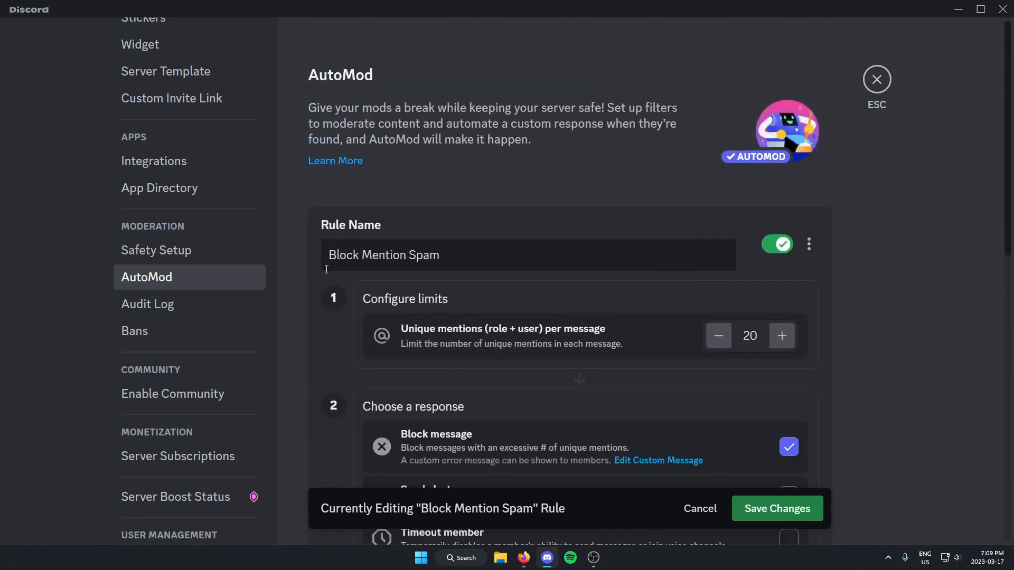
scroll("down", 3)
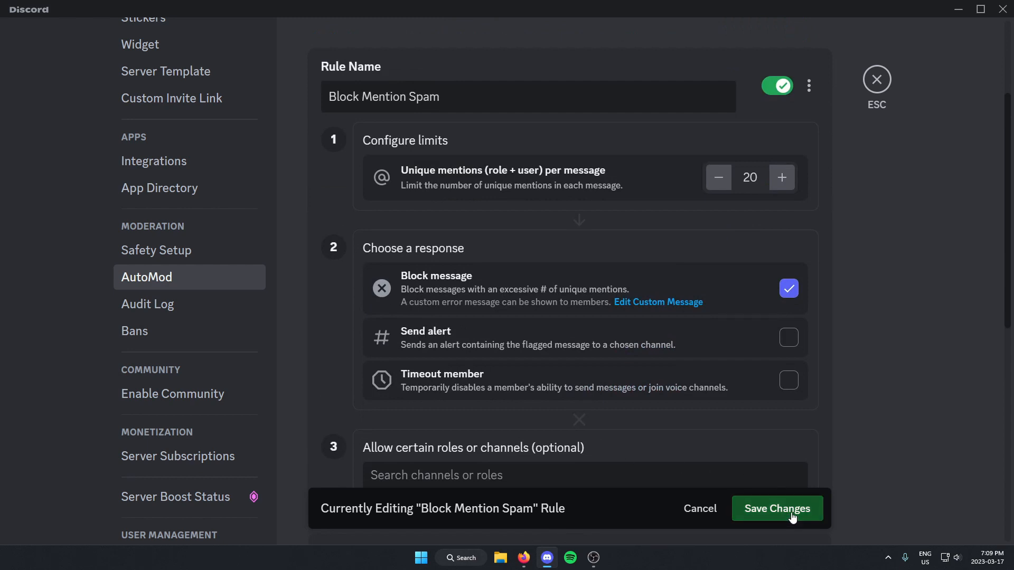
left_click(778, 508)
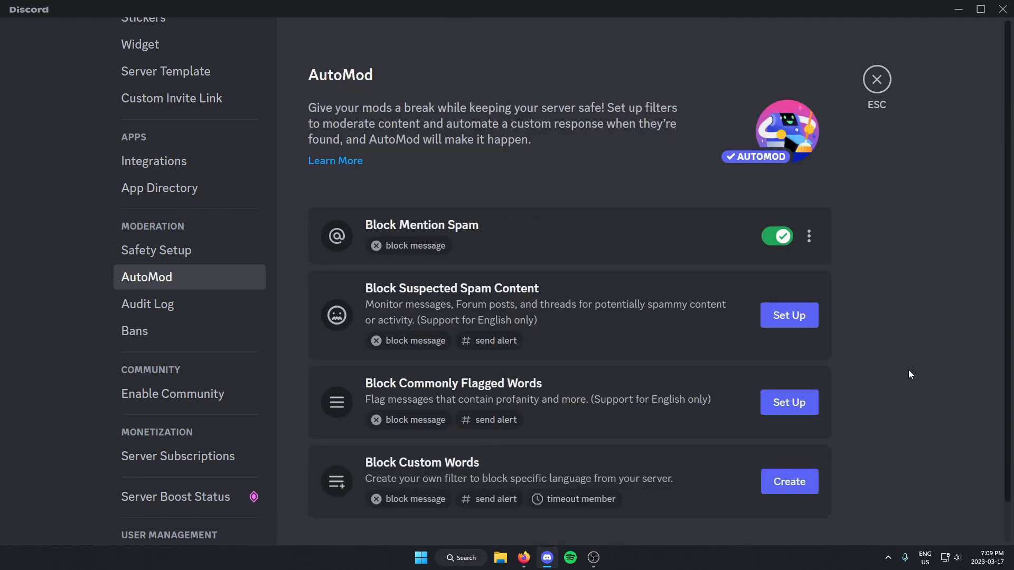